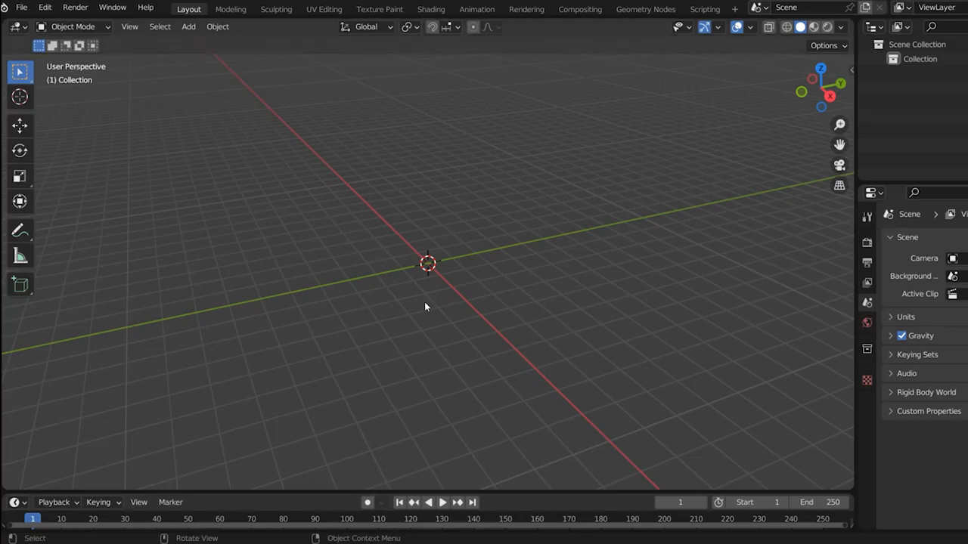
Look at the empty scene from the front orthographic view, orbit briefly, then snap to the right side view
key(1)
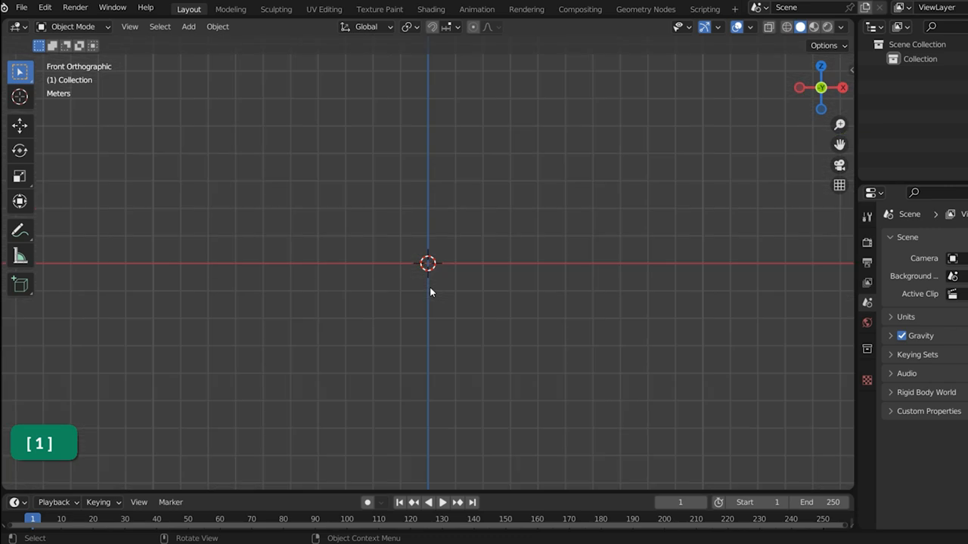
drag(426, 263, 436, 293)
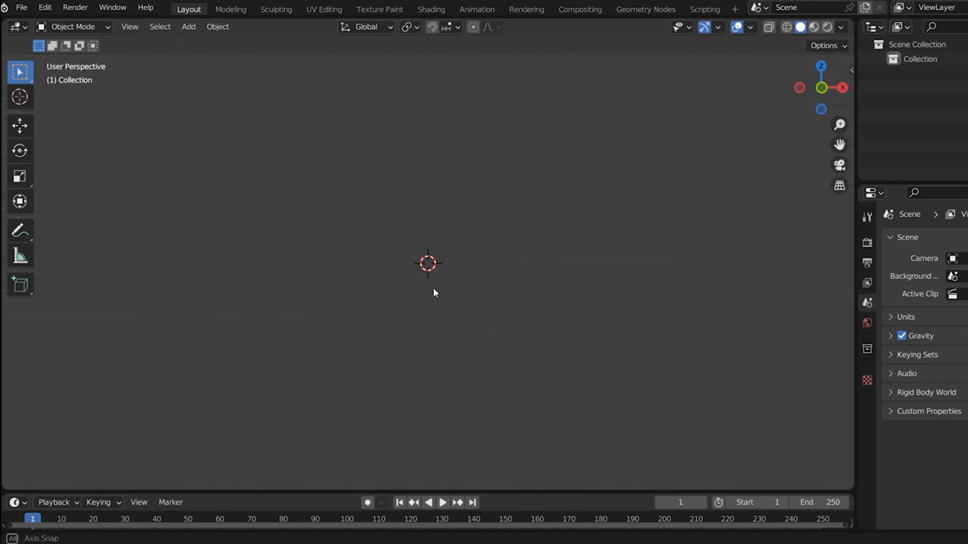
drag(435, 293, 478, 323)
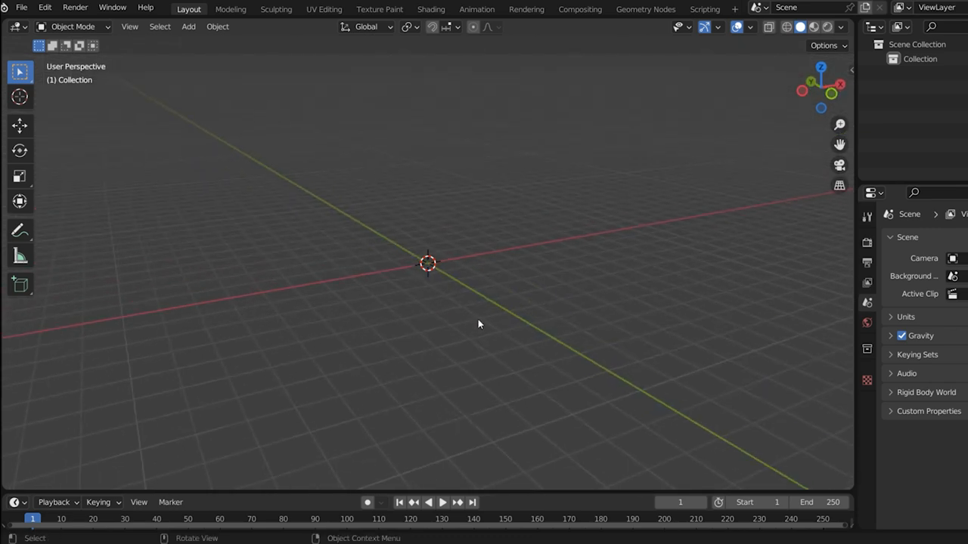
click(130, 26)
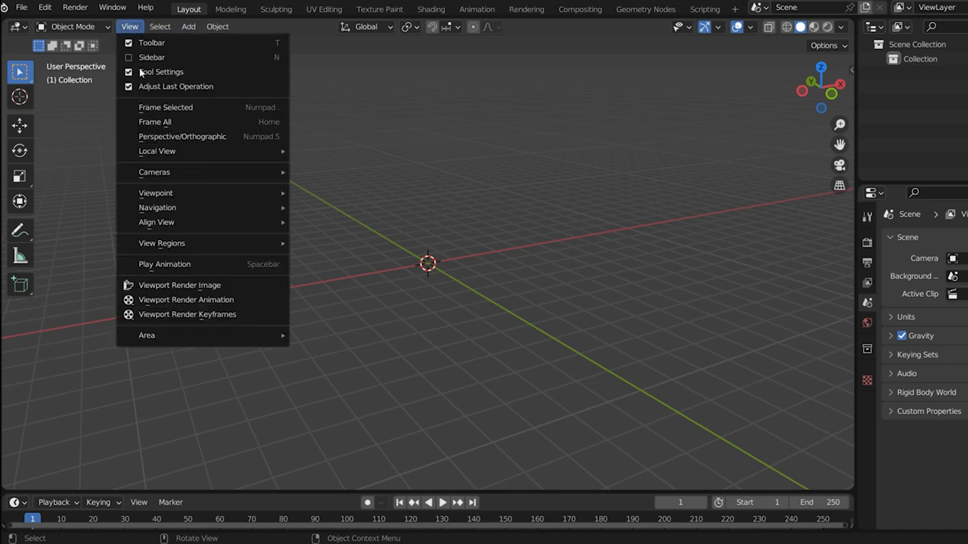
mouse_move(154, 192)
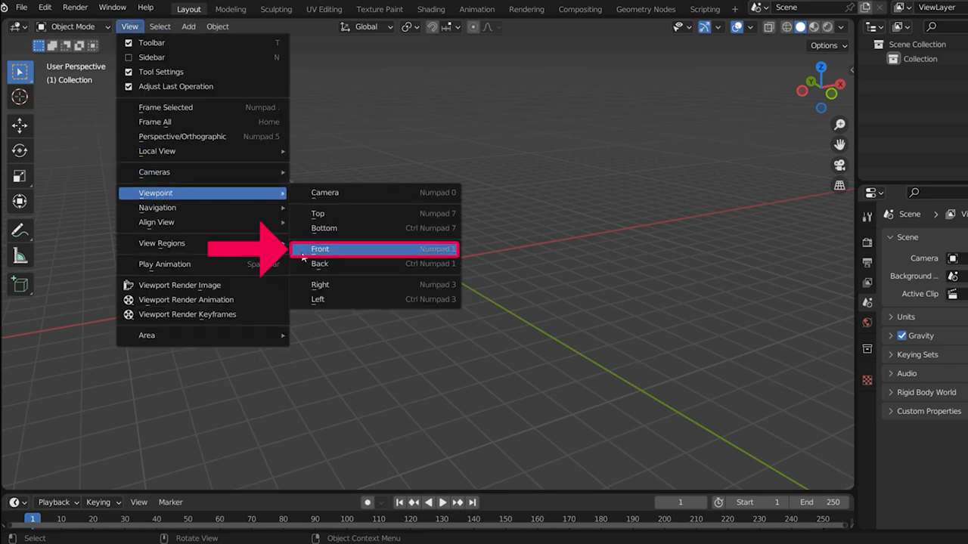
click(320, 248)
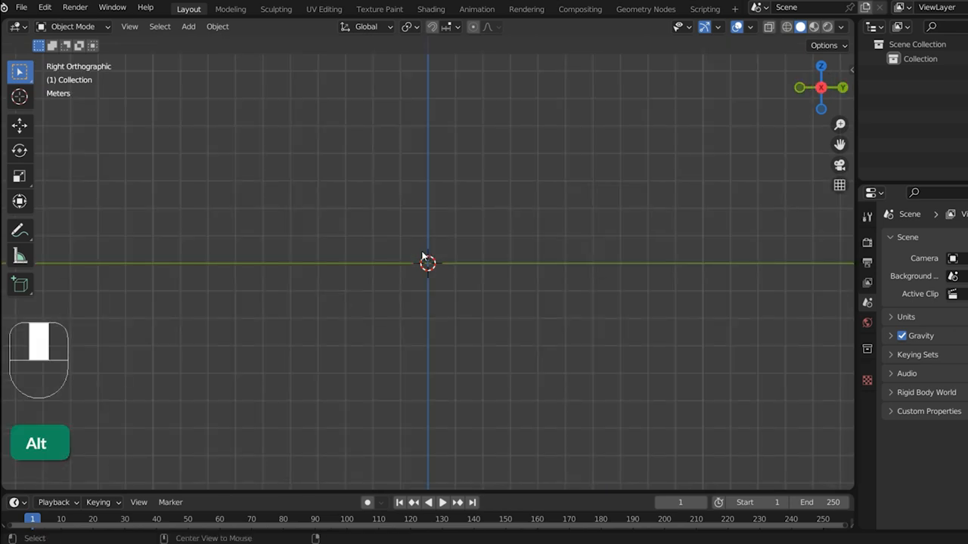
key(KP_1)
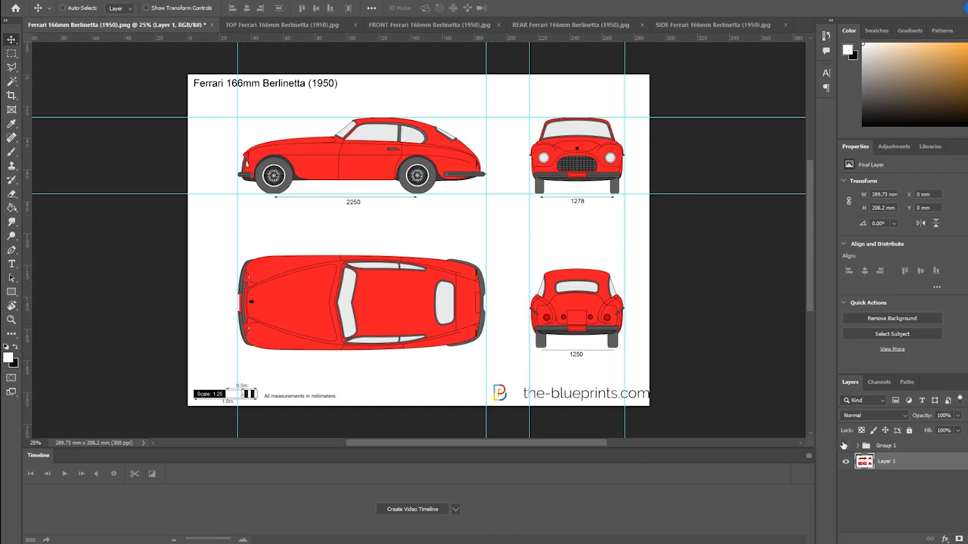
Switch from the full blueprint sheet to the cropped REAR Ferrari 166mm Berlinetta (1950).jpg image
click(844, 445)
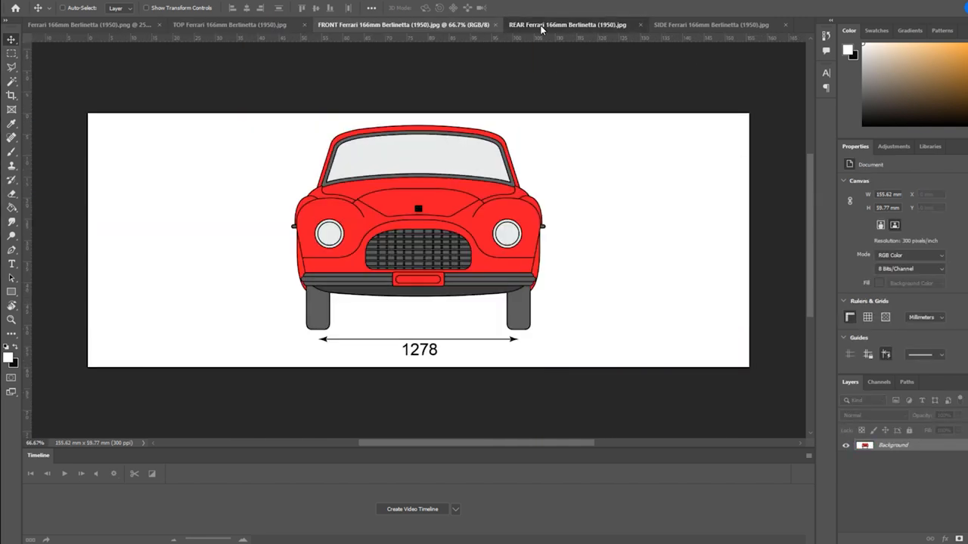
click(703, 24)
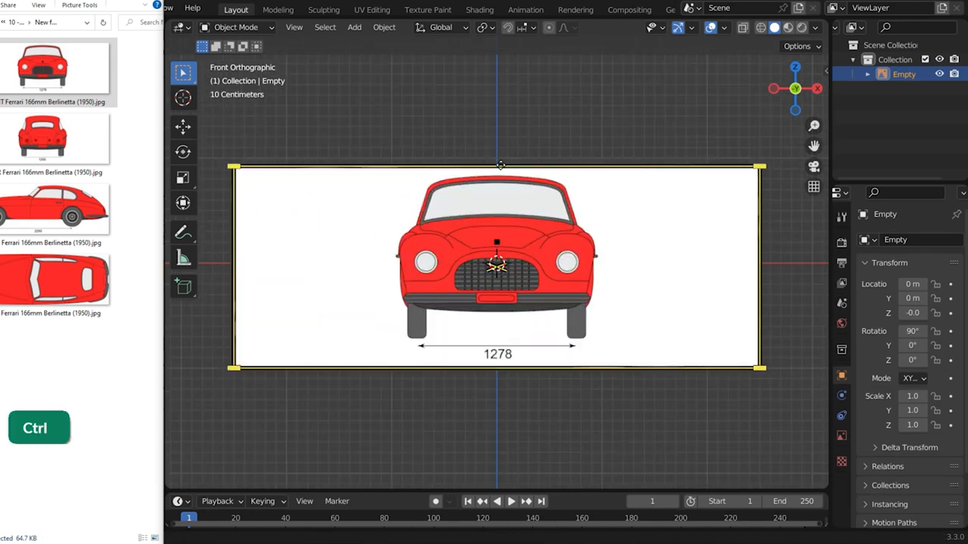
Position the front blueprint reference image and set its opacity to 0.5
key(alt+g)
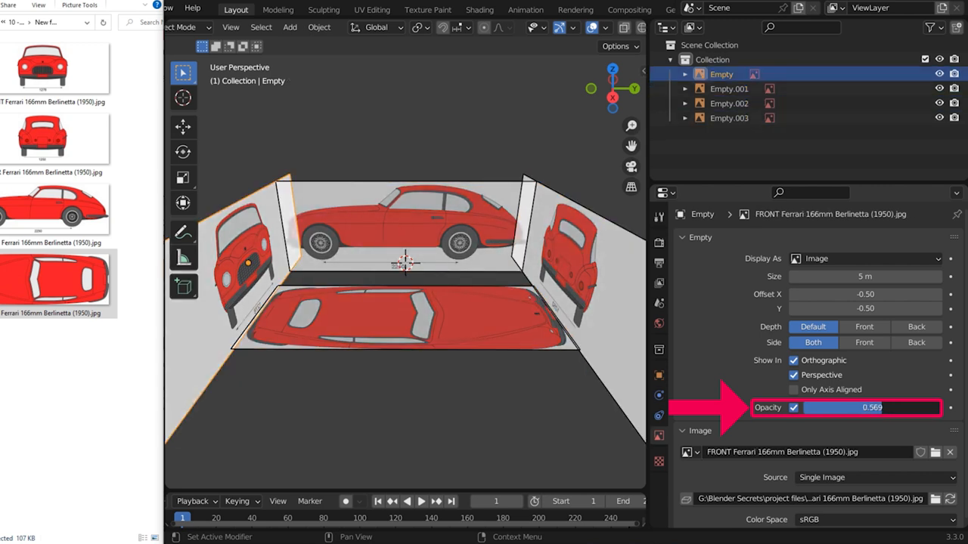
click(405, 311)
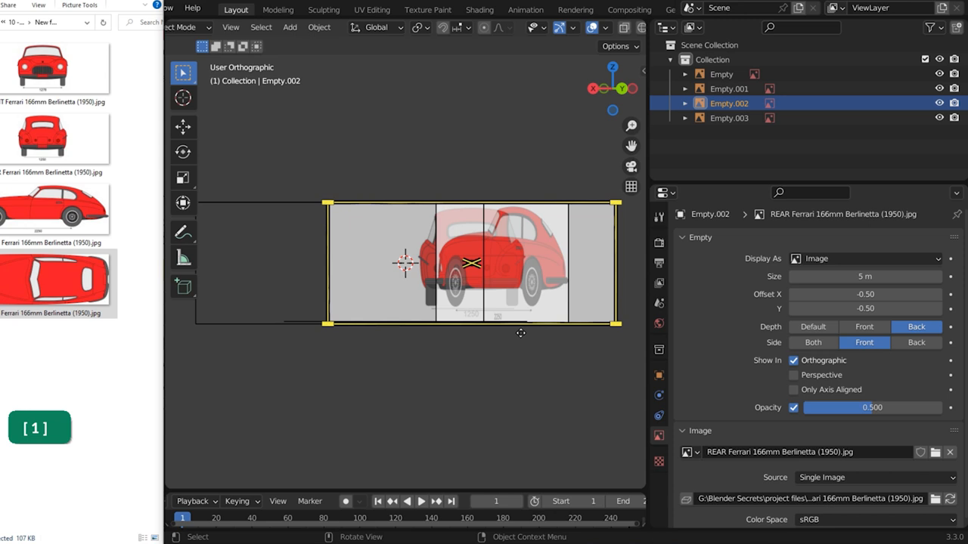
Move the four selected reference images into a new collection named Reference
key(m)
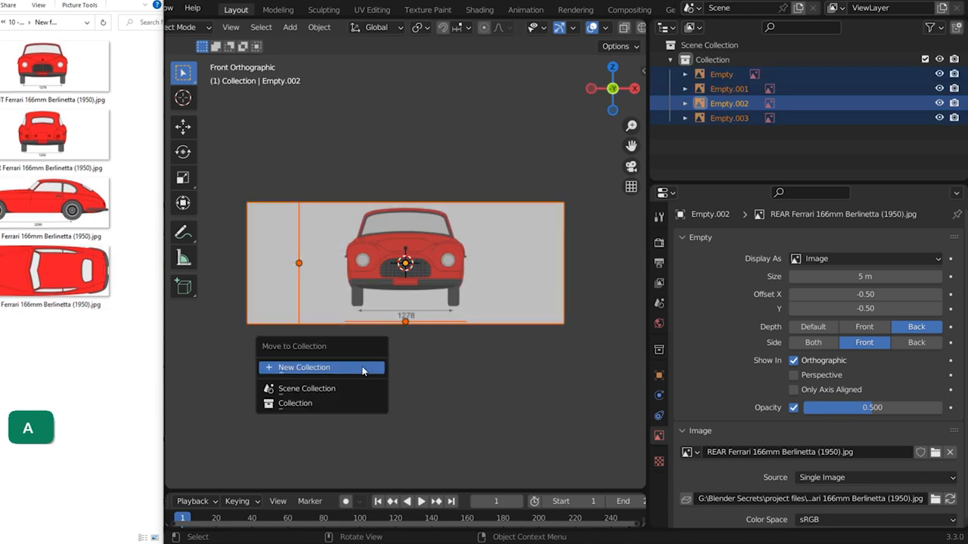
click(304, 367)
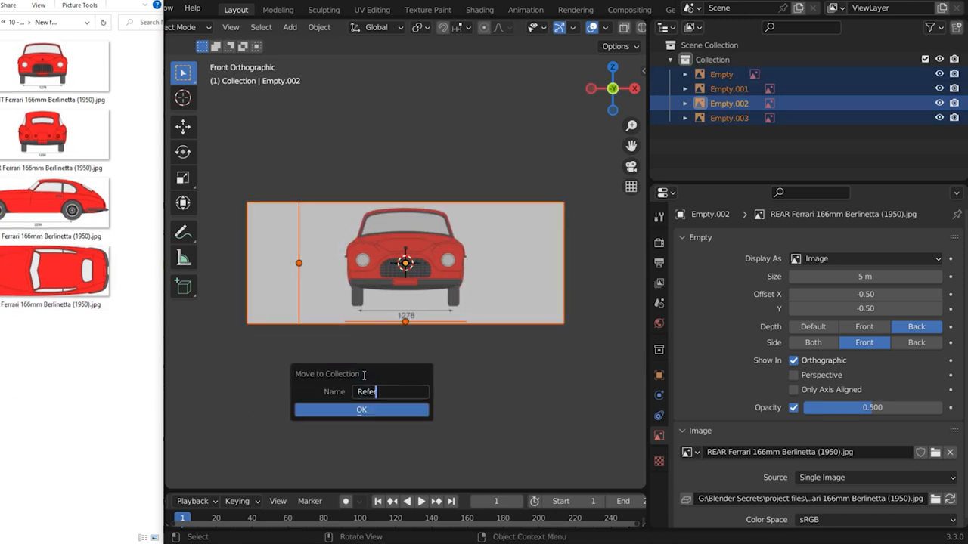
click(362, 408)
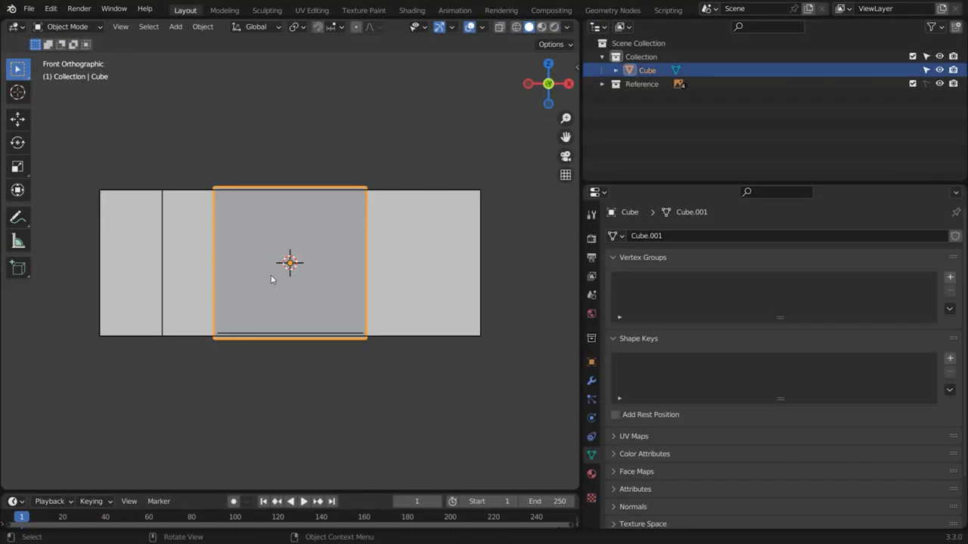
Give the cube a Mirror modifier and make it see-through over the references
key(Tab)
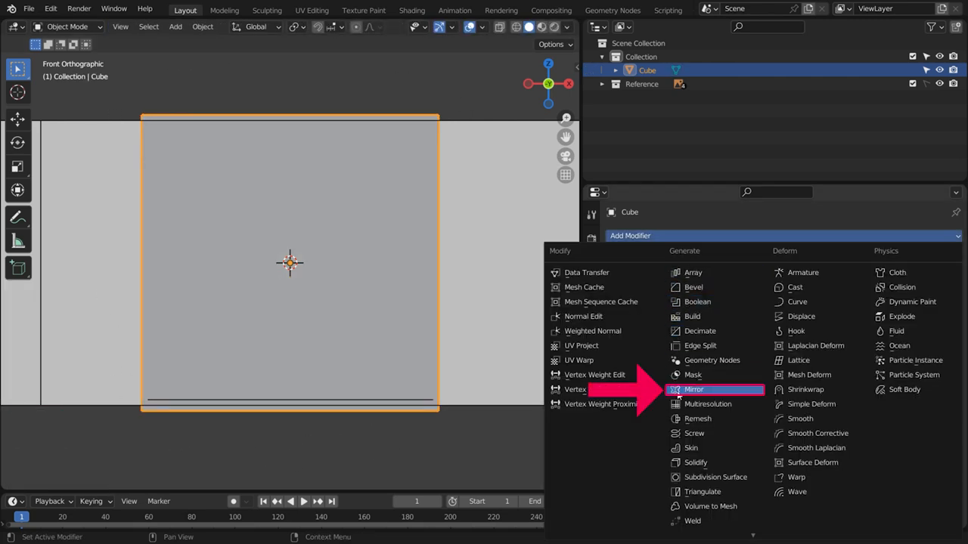
click(693, 390)
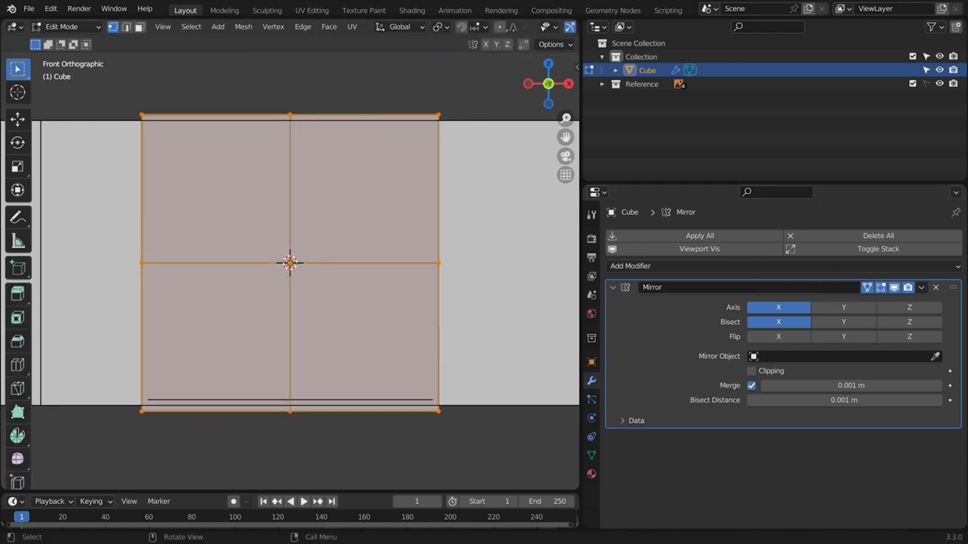
click(499, 27)
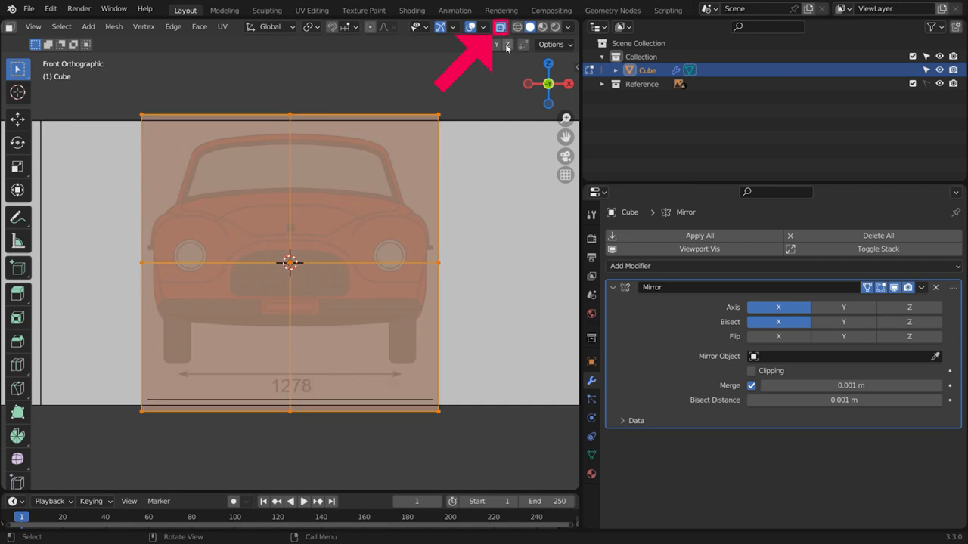
mouse_move(496, 106)
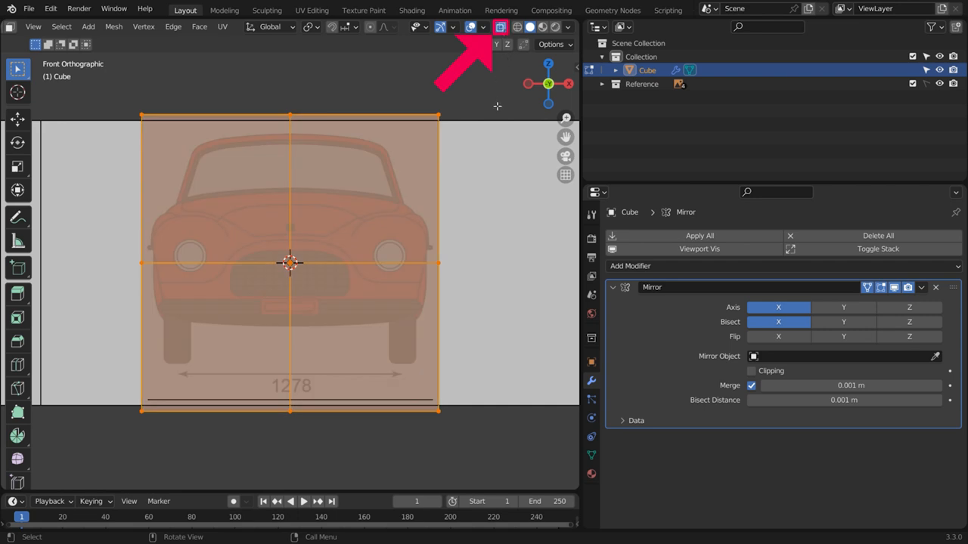
Add a level-2 Subdivision Surface to the cube and shade it smooth
key(ctrl+2)
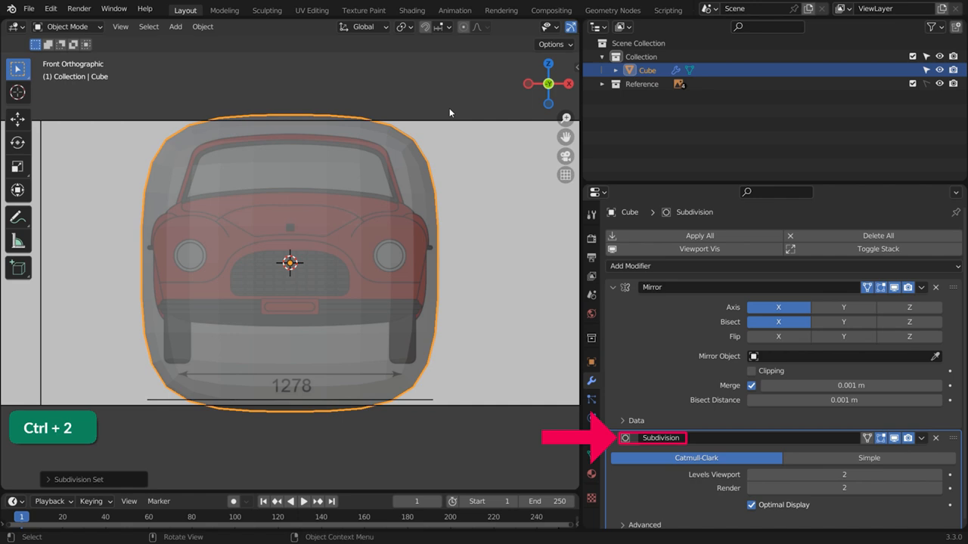
right_click(290, 263)
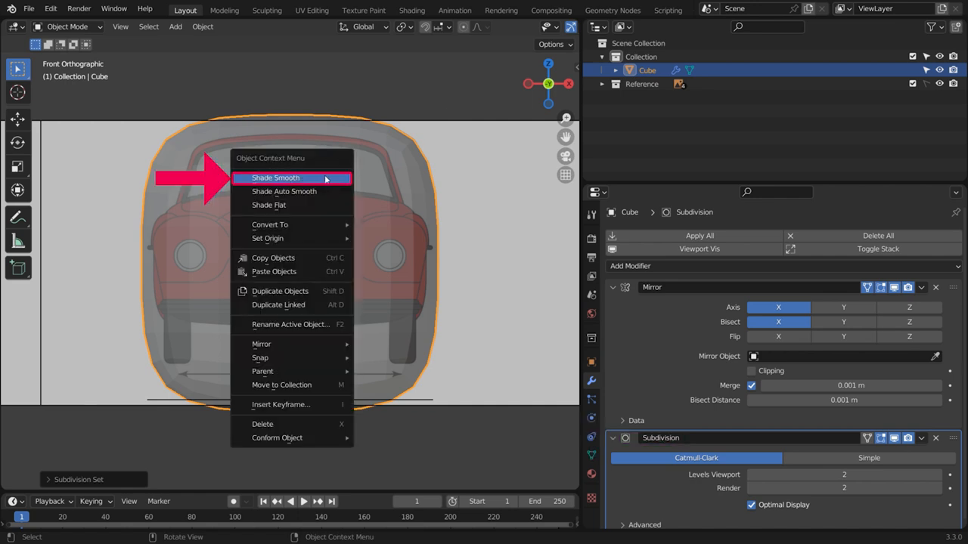
click(275, 179)
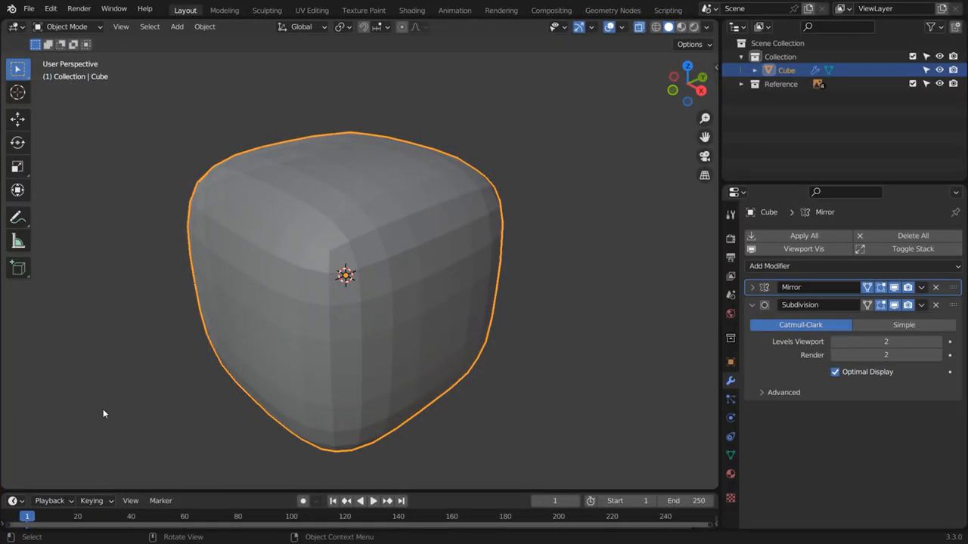
Toggle quad view for top, front, right and perspective, and enter Edit Mode on the cube
key(alt+ctrl+q)
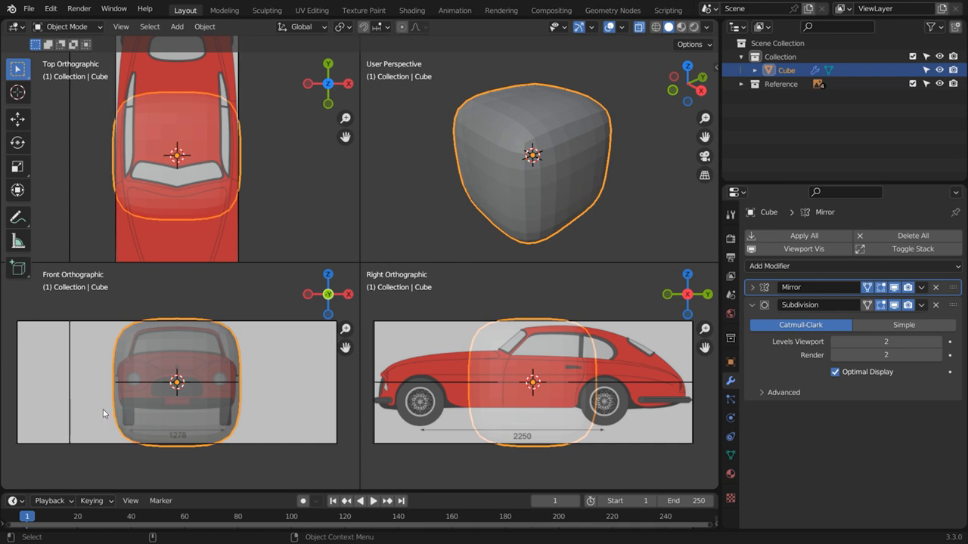
mouse_move(511, 139)
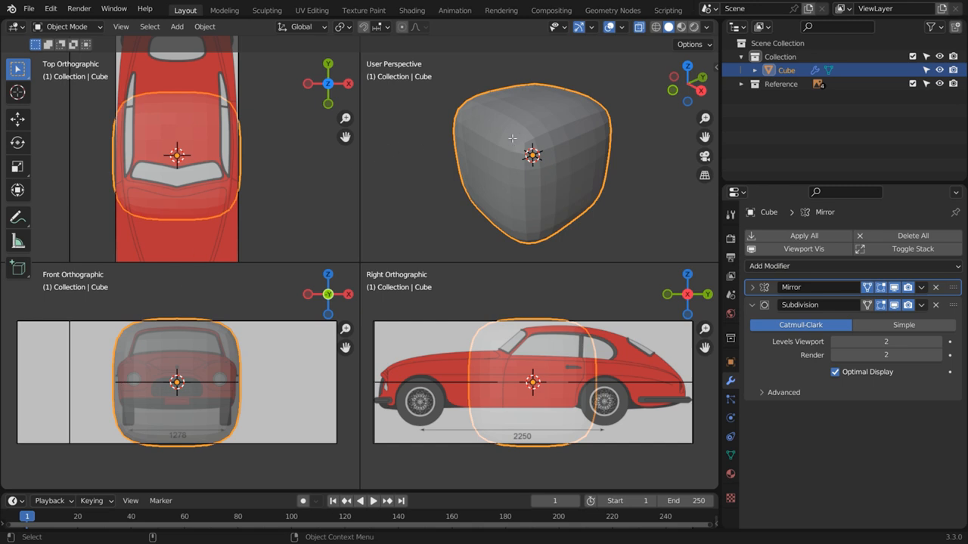
key(Tab)
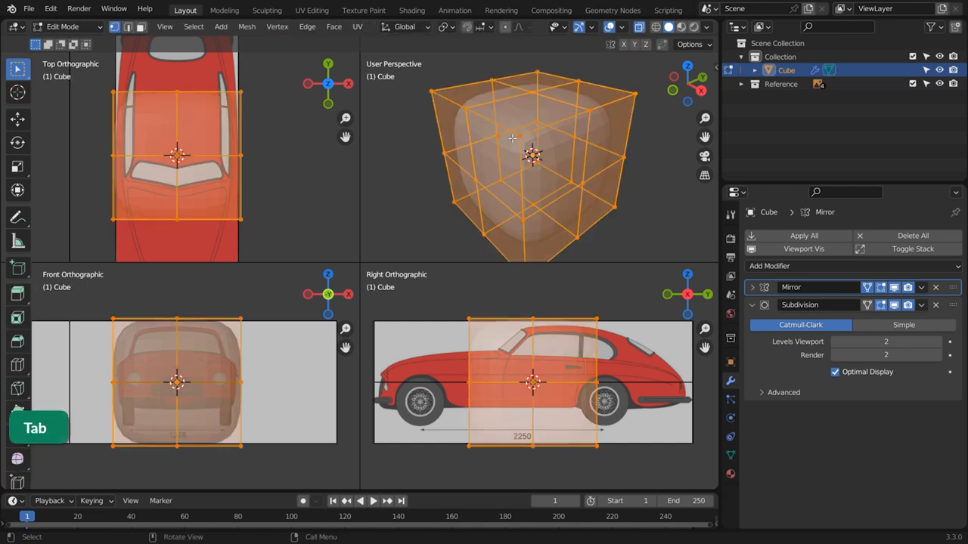
Bridge the roof profile edge loops into a surface and return to Object Mode to see the panel
key(x)
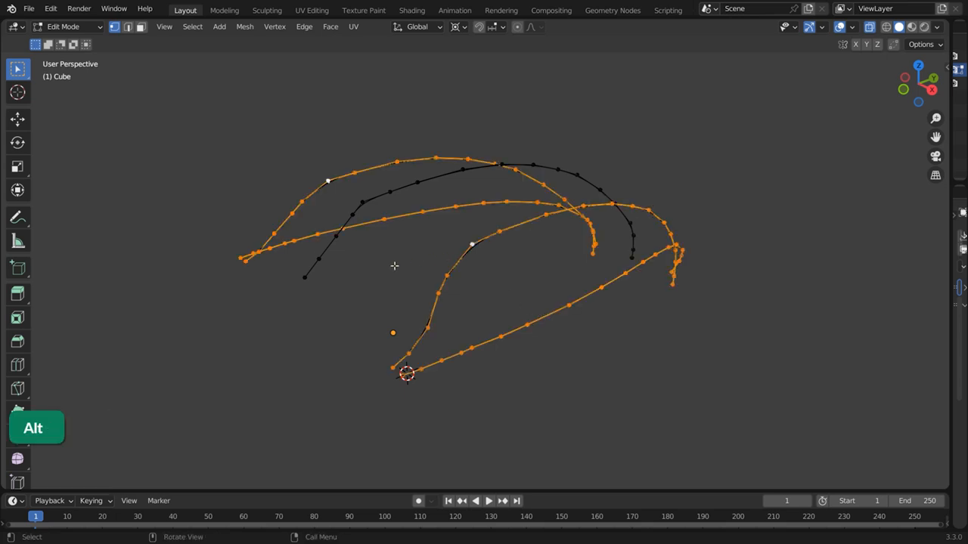
key(Ctrl+E)
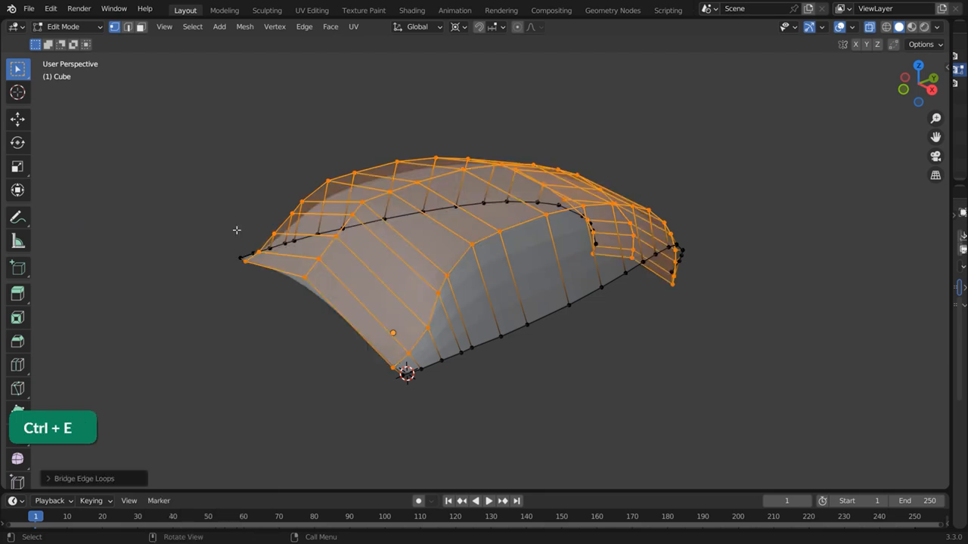
key(Tab)
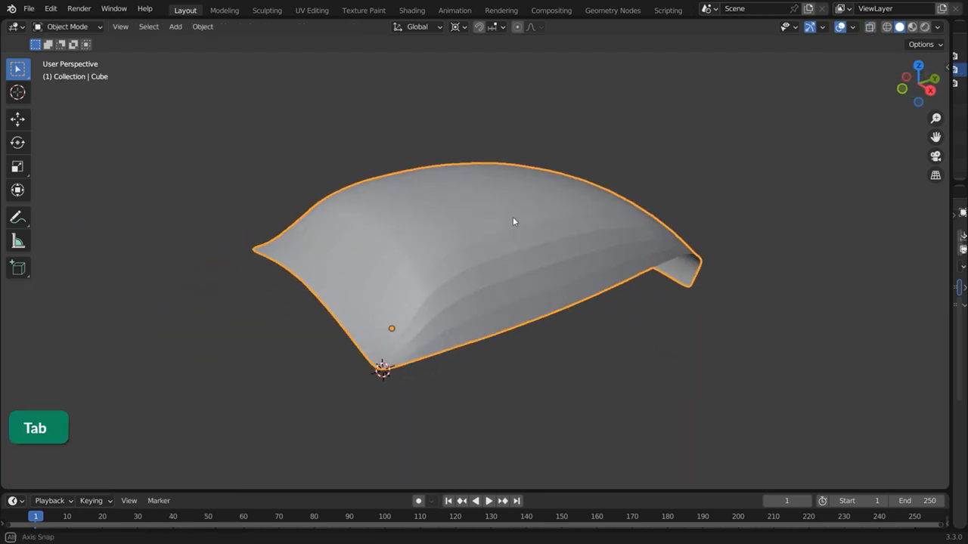
Shade the roof panel smooth and display it with the zebra MatCap to check surface flow
key(Tab)
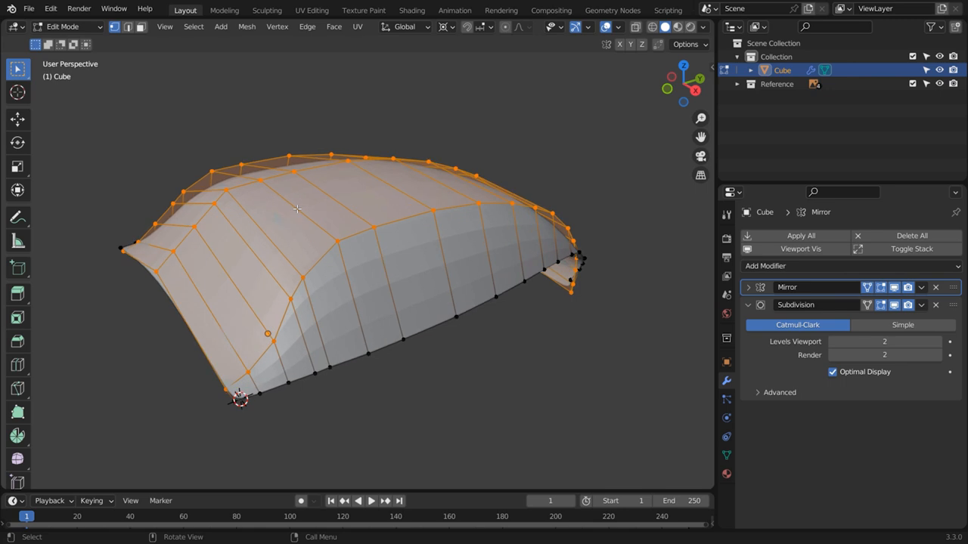
click(866, 306)
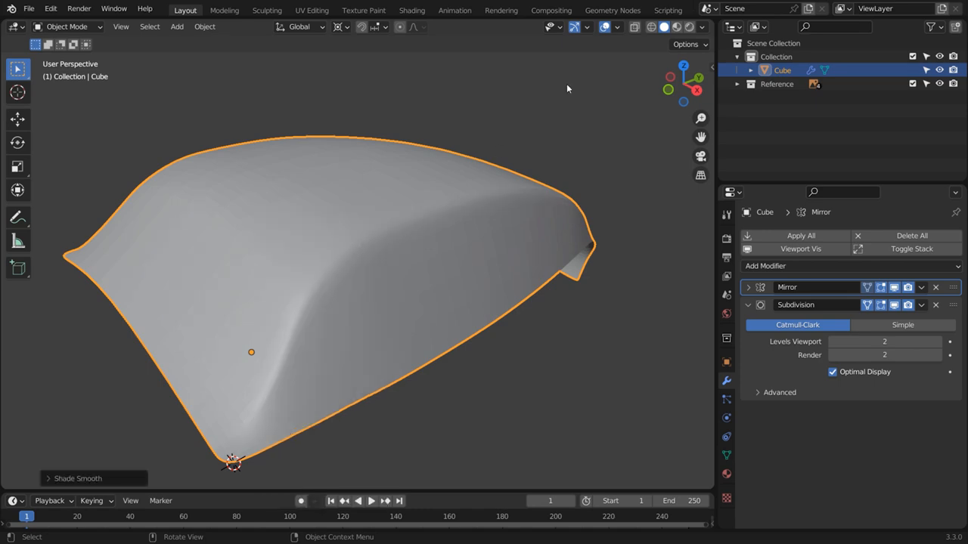
click(691, 27)
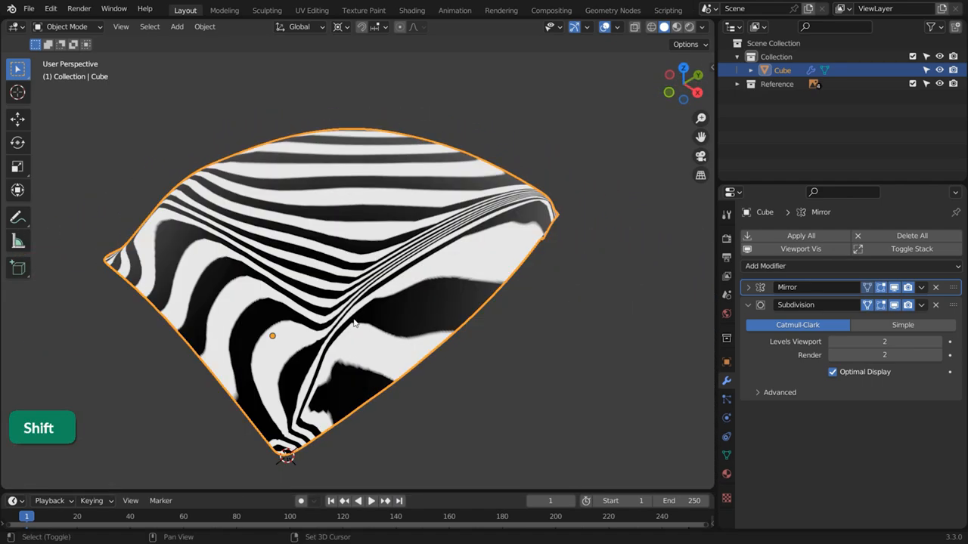
Duplicate the body mesh into Cube.001 and move its vertices to follow the reference outlines
key(shift+d)
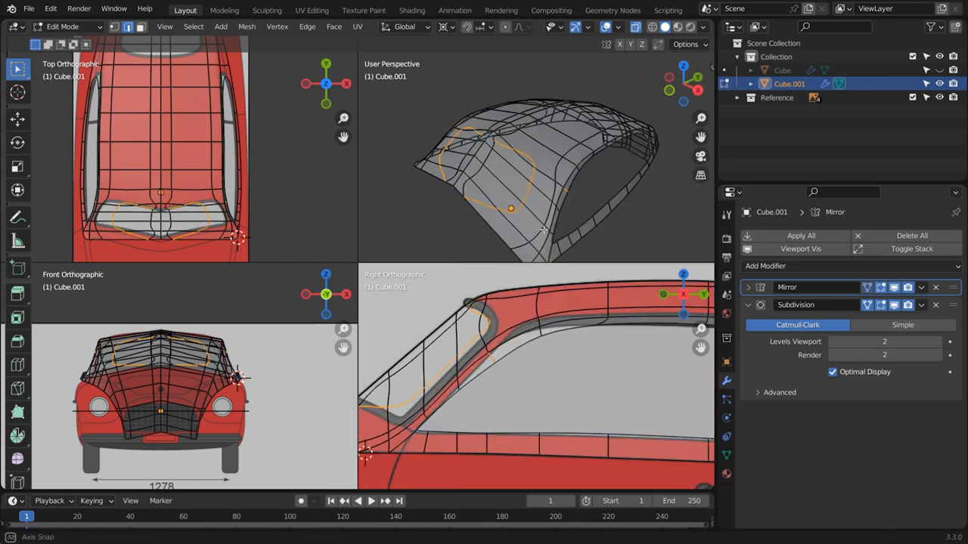
key(g)
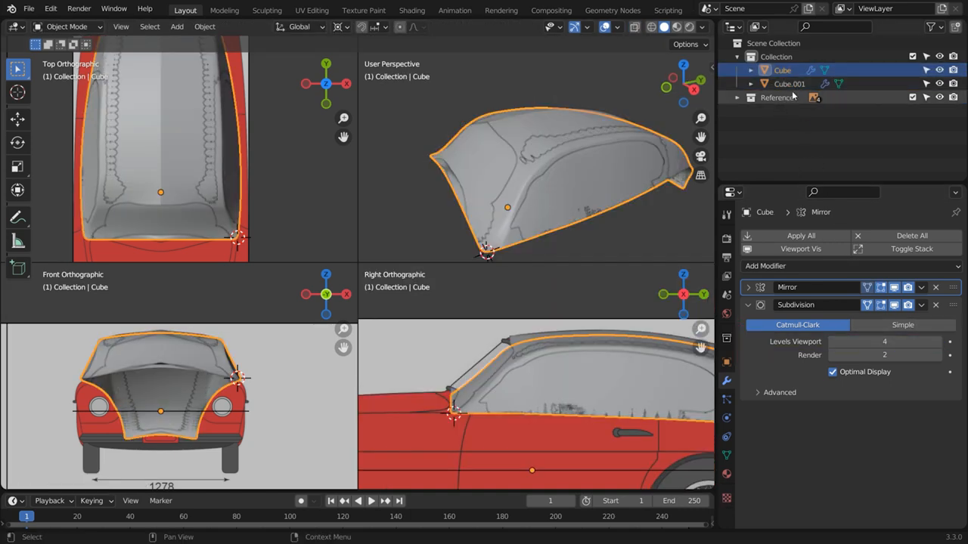
Give Cube.001 a Shrinkwrap modifier with Cube as its target
click(790, 83)
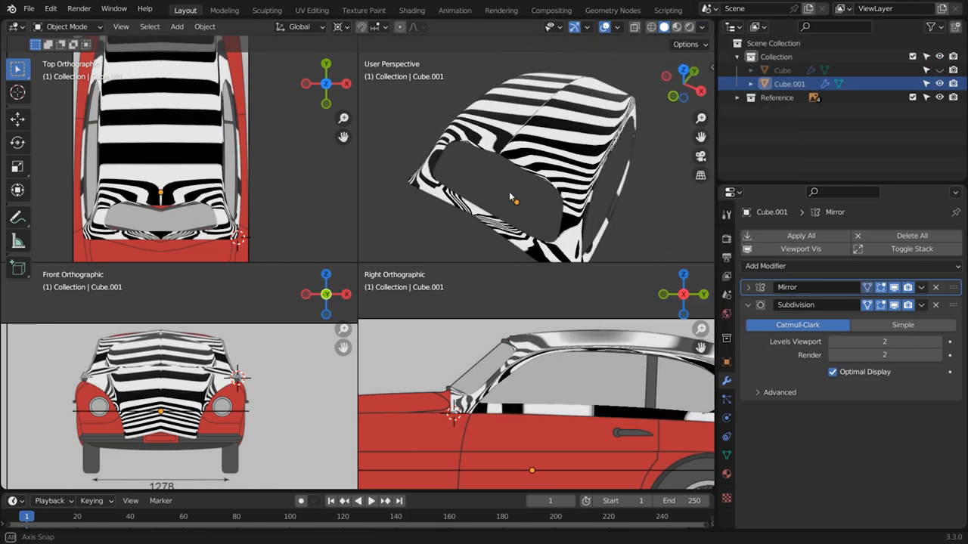
click(765, 266)
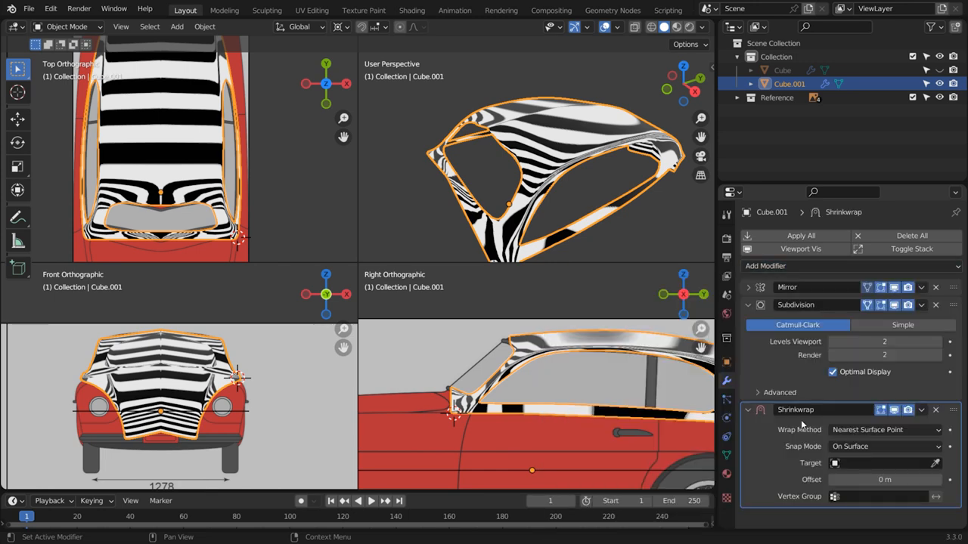
click(877, 462)
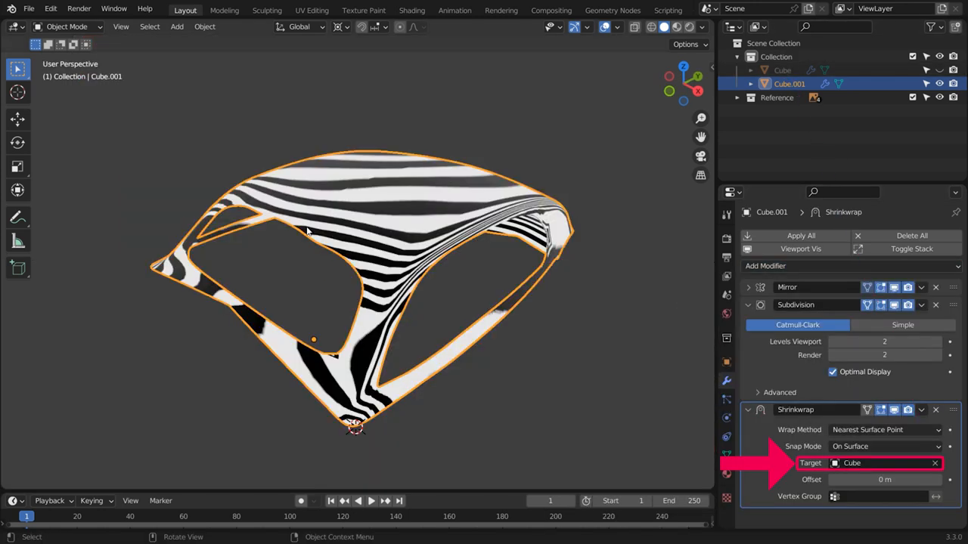